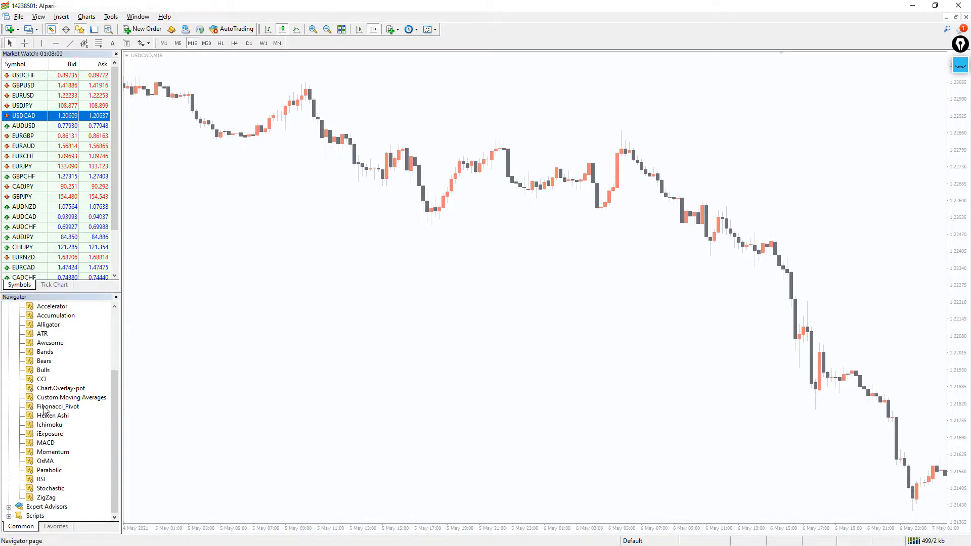
Attach Fibonacci_Pivot to the USDCAD chart with DLL imports allowed.
double_click(58, 406)
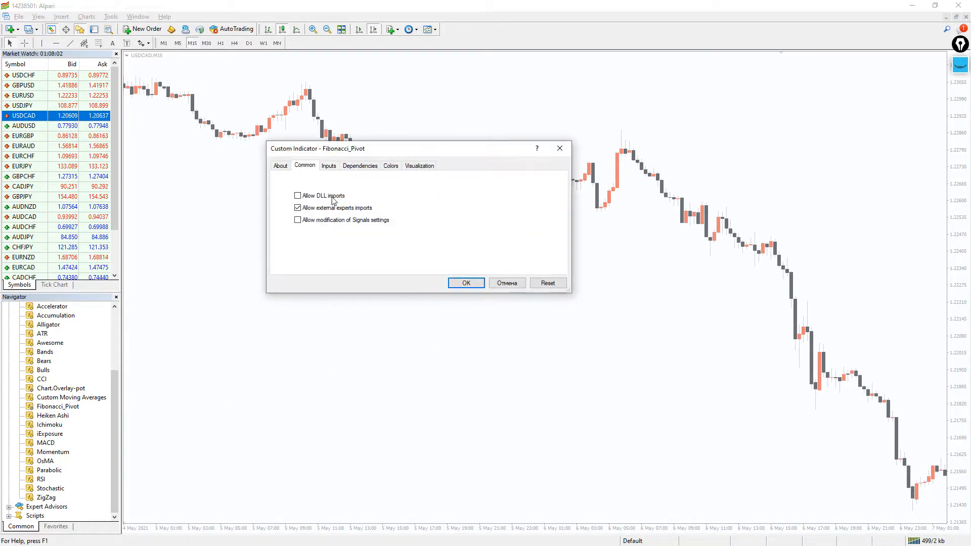
left_click(298, 196)
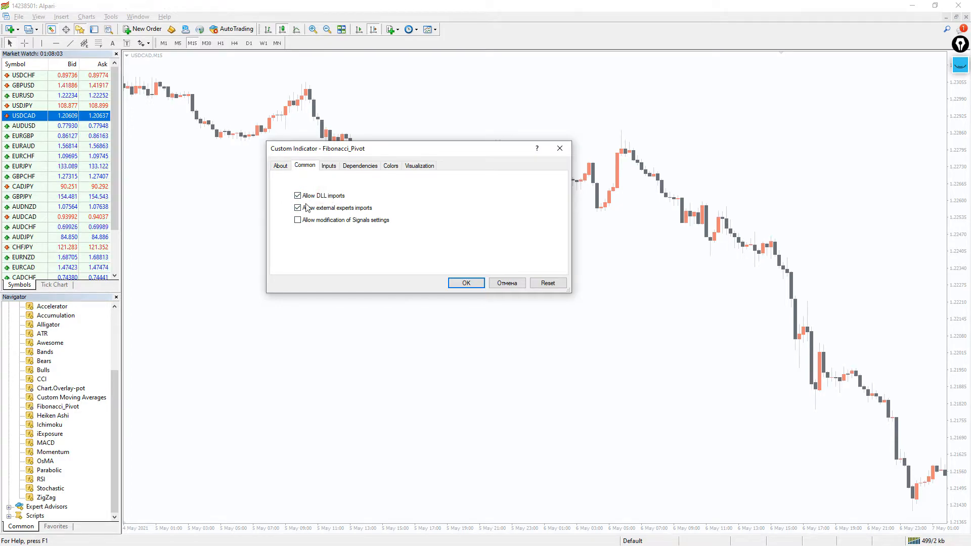
left_click(466, 282)
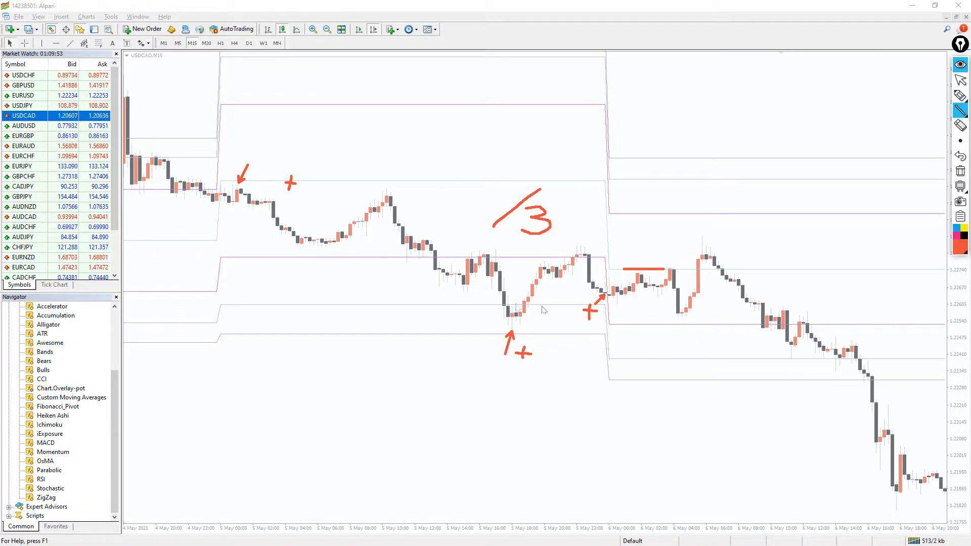
Reopen the Fibonacci_Pivot properties from the chart's Indicators List.
left_click(23, 96)
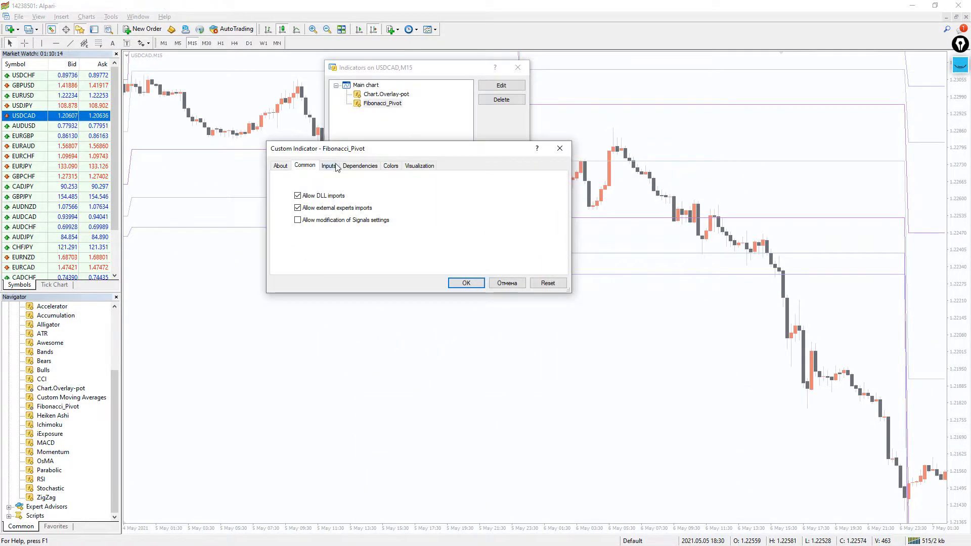
Set HistoryDays to 25, labels LawnGreen, Tomato, DarkBlue at font size 12.
left_click(329, 165)
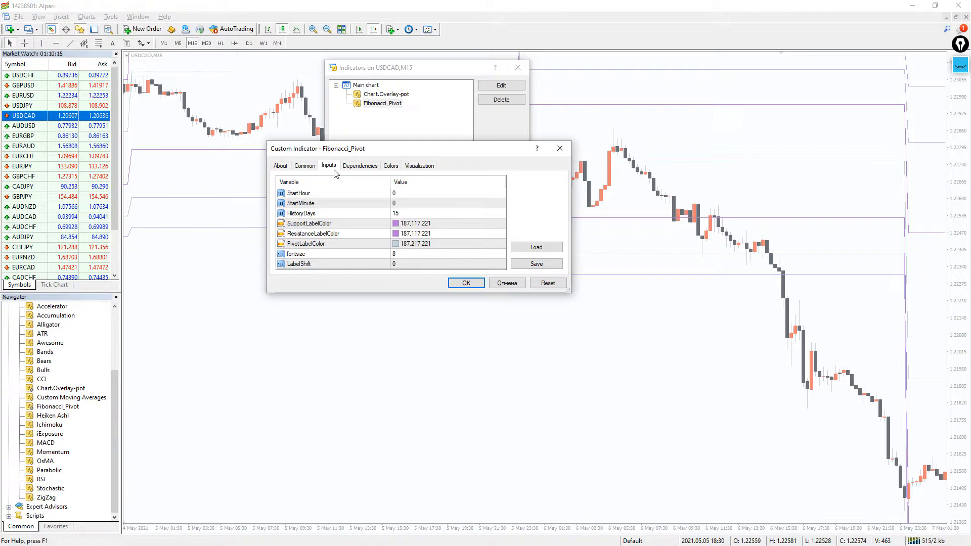
mouse_move(336, 174)
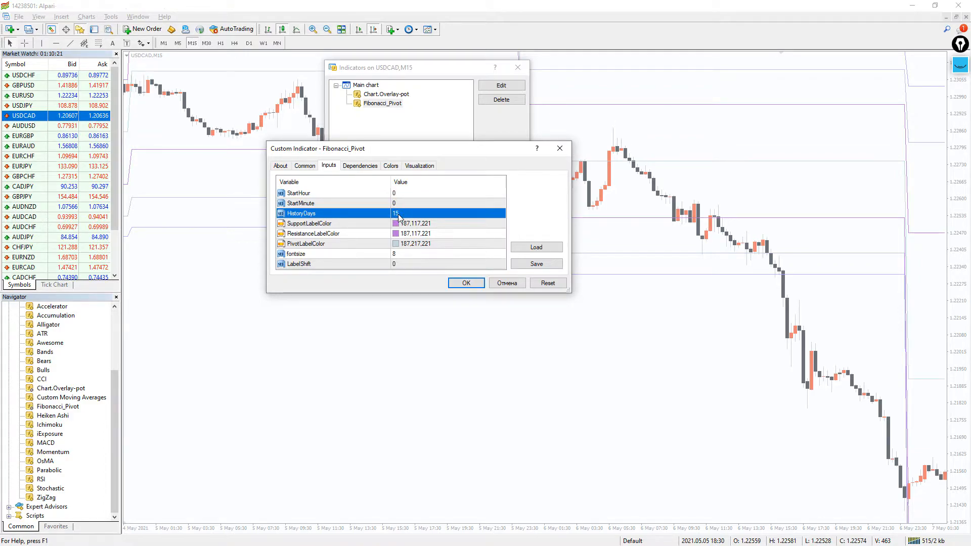
left_click(500, 224)
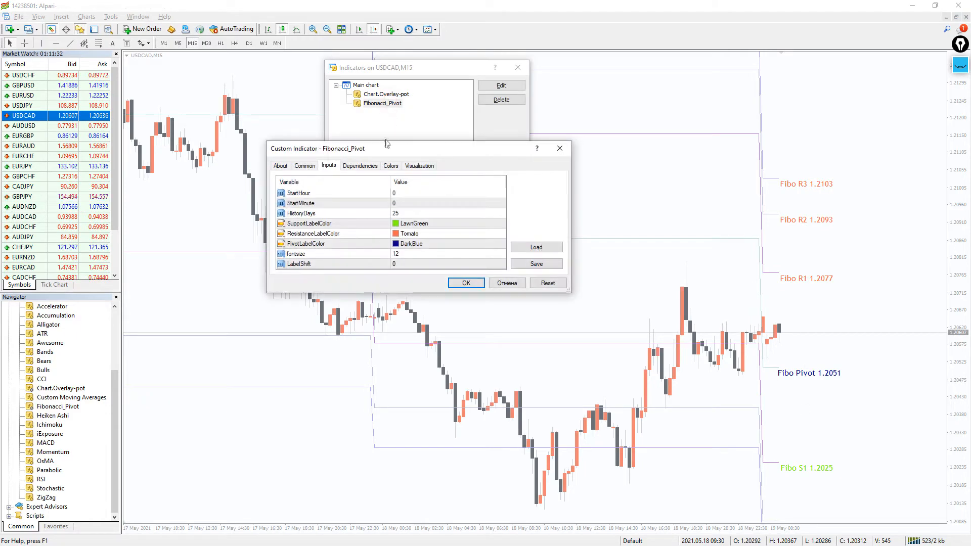
left_click(389, 165)
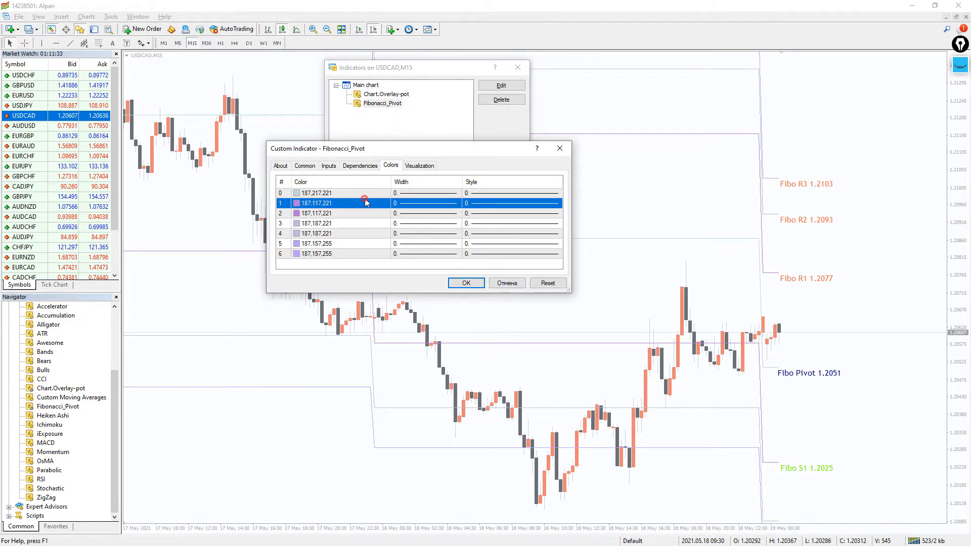
Recolour the pivot lines DarkBlue, OrangeRed and YellowGreen at width 2, then close the list.
left_click(335, 193)
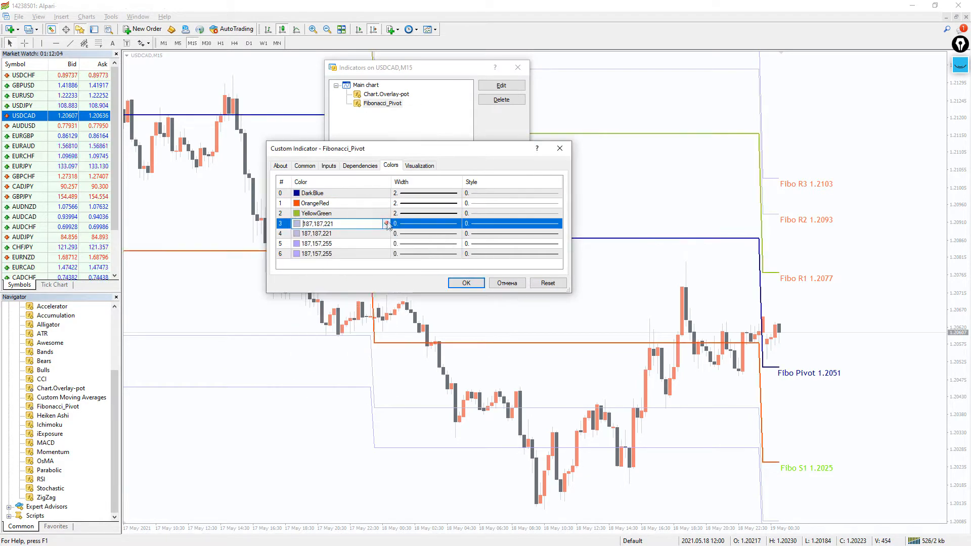
left_click(386, 254)
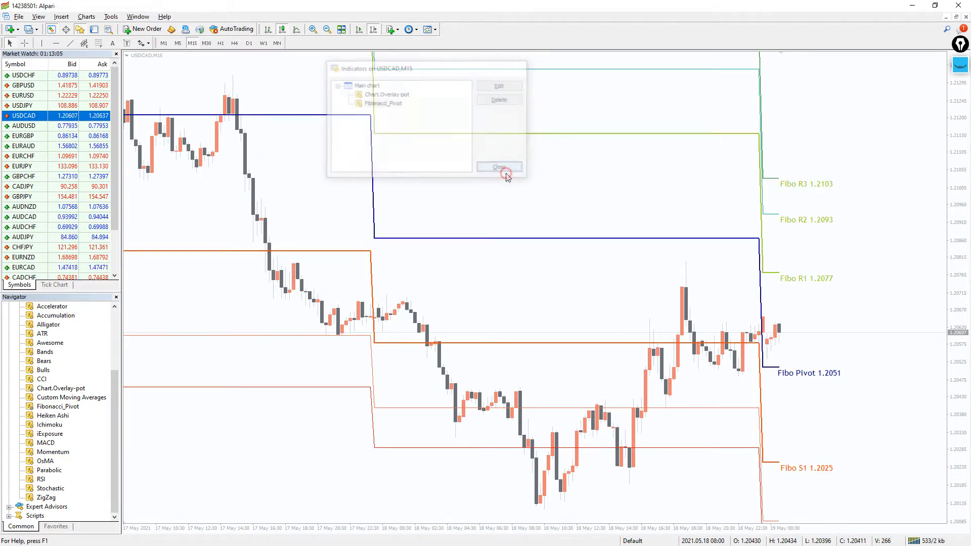
left_click(498, 167)
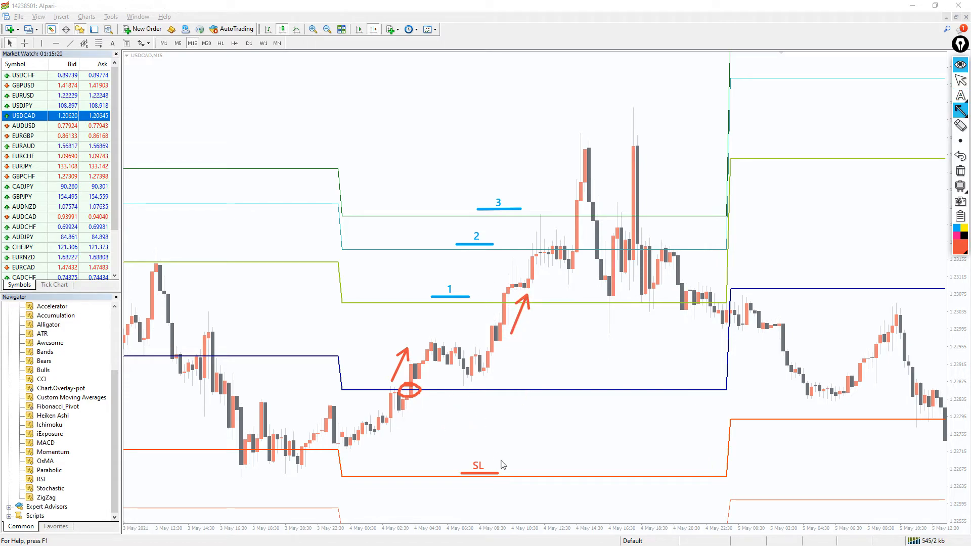
Draw arrows tracing the upward move toward targets 1–3 on USDCAD.
left_click_drag(502, 466, 527, 397)
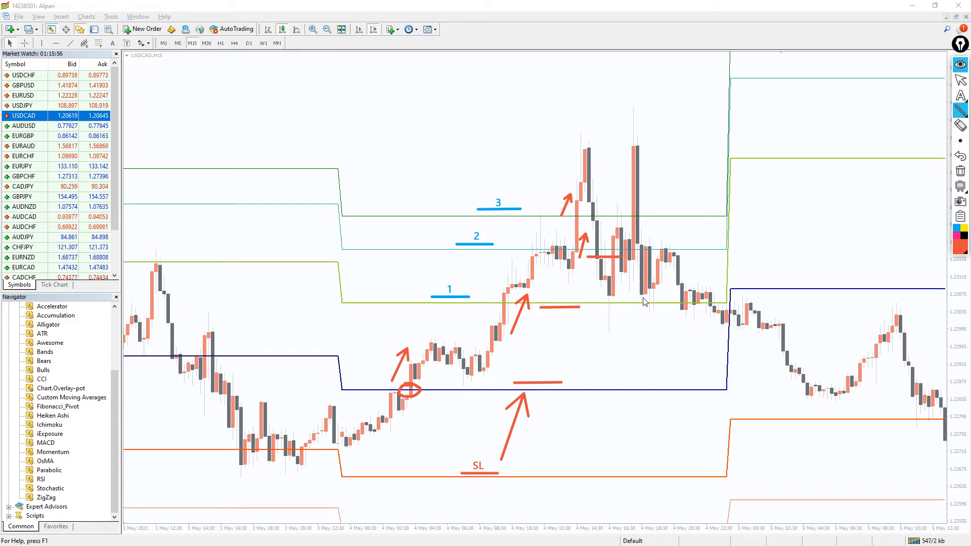
left_click_drag(545, 189, 570, 140)
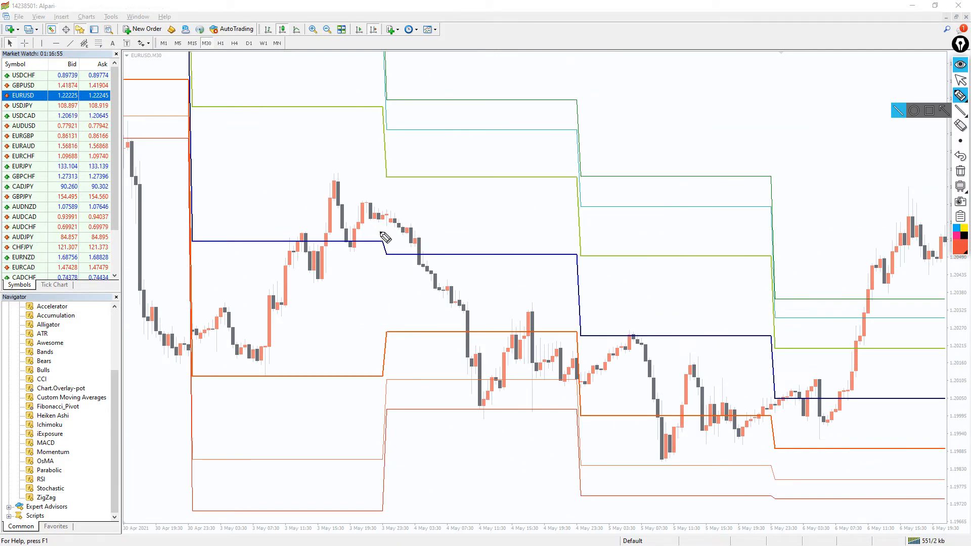
Circle where EURUSD price crosses below the pivot line.
left_click_drag(372, 230, 411, 256)
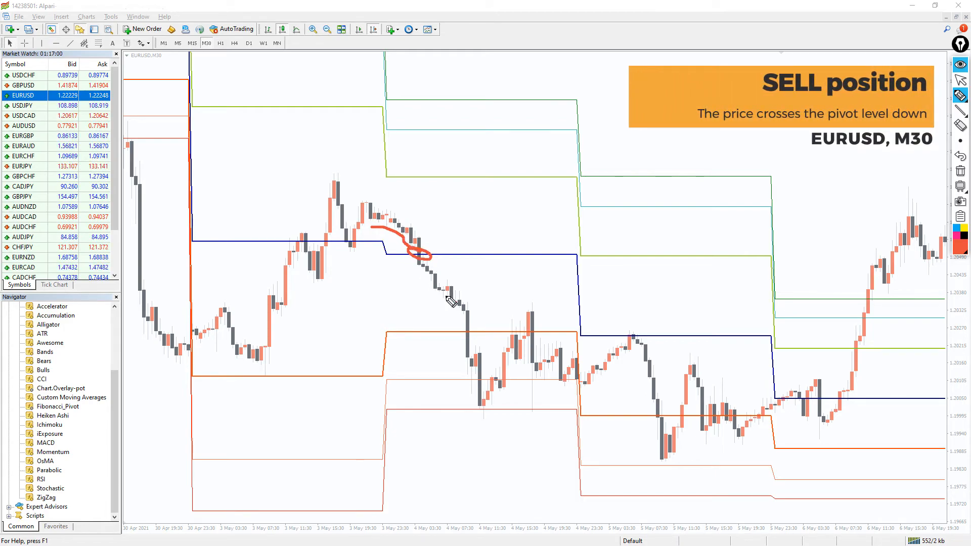
mouse_move(491, 275)
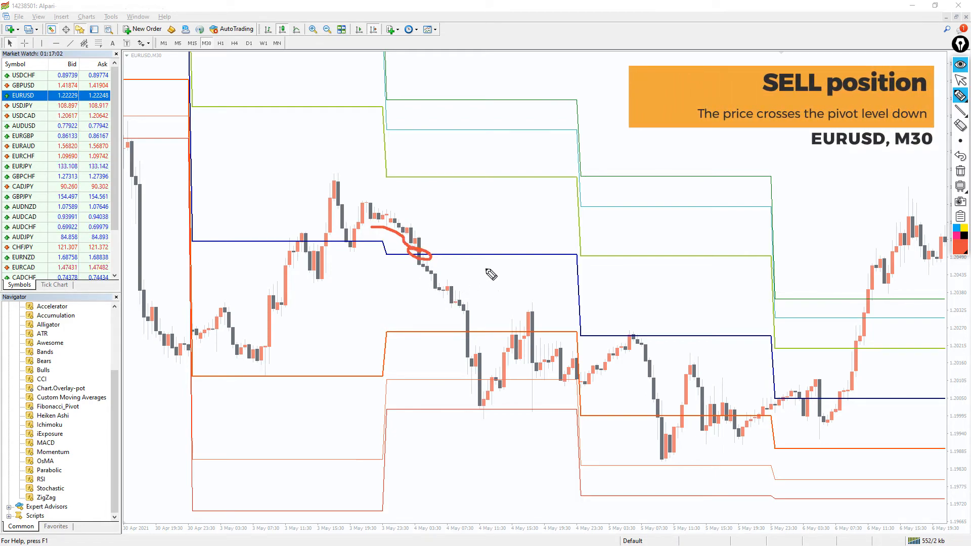